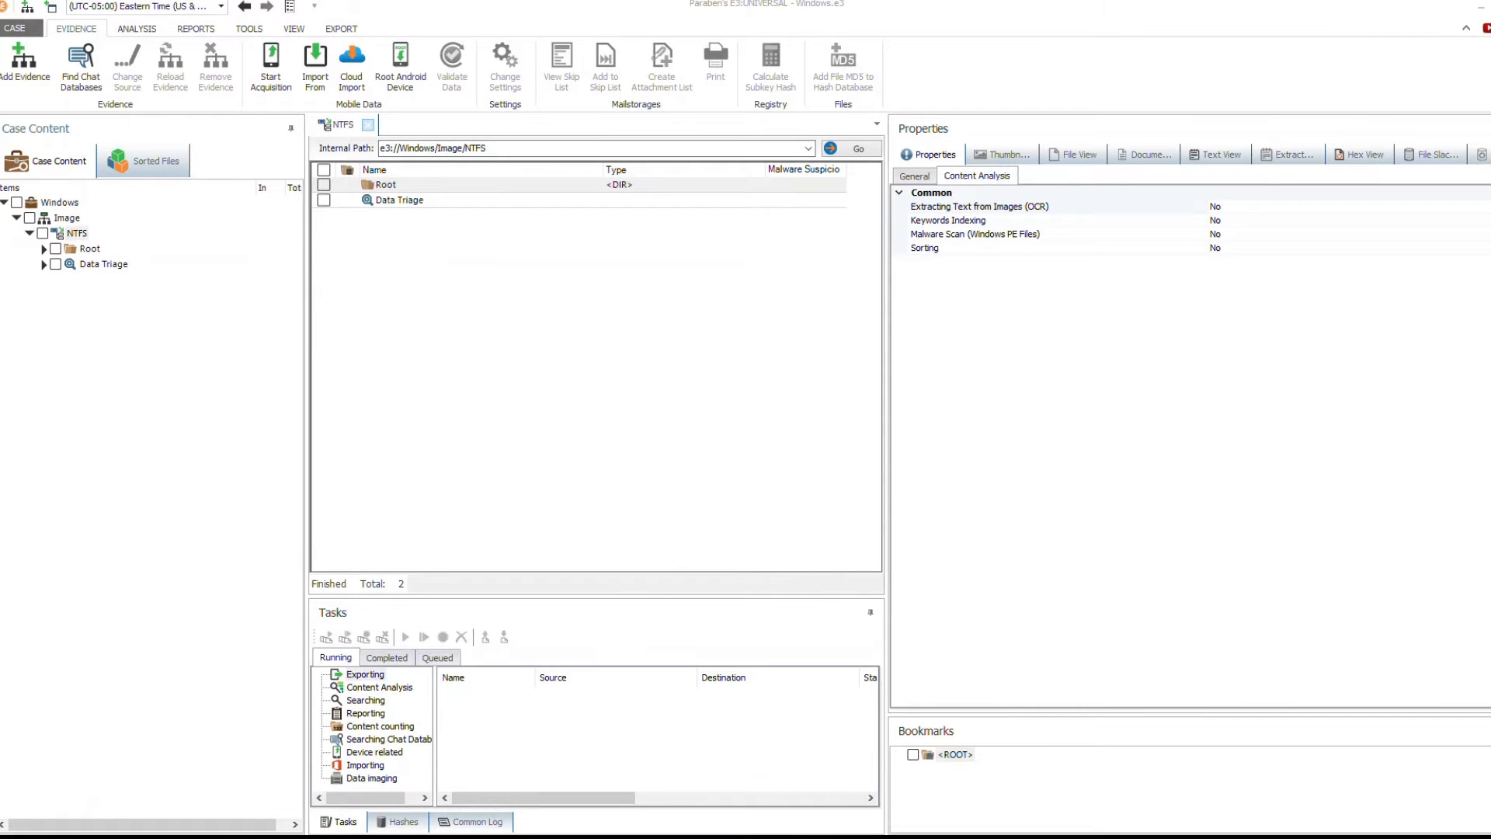
Show Internet Browser Data under Data Triage, listing the Opera Stable and Default profiles
{"action": "left_click", "coordinate": [44, 264]}
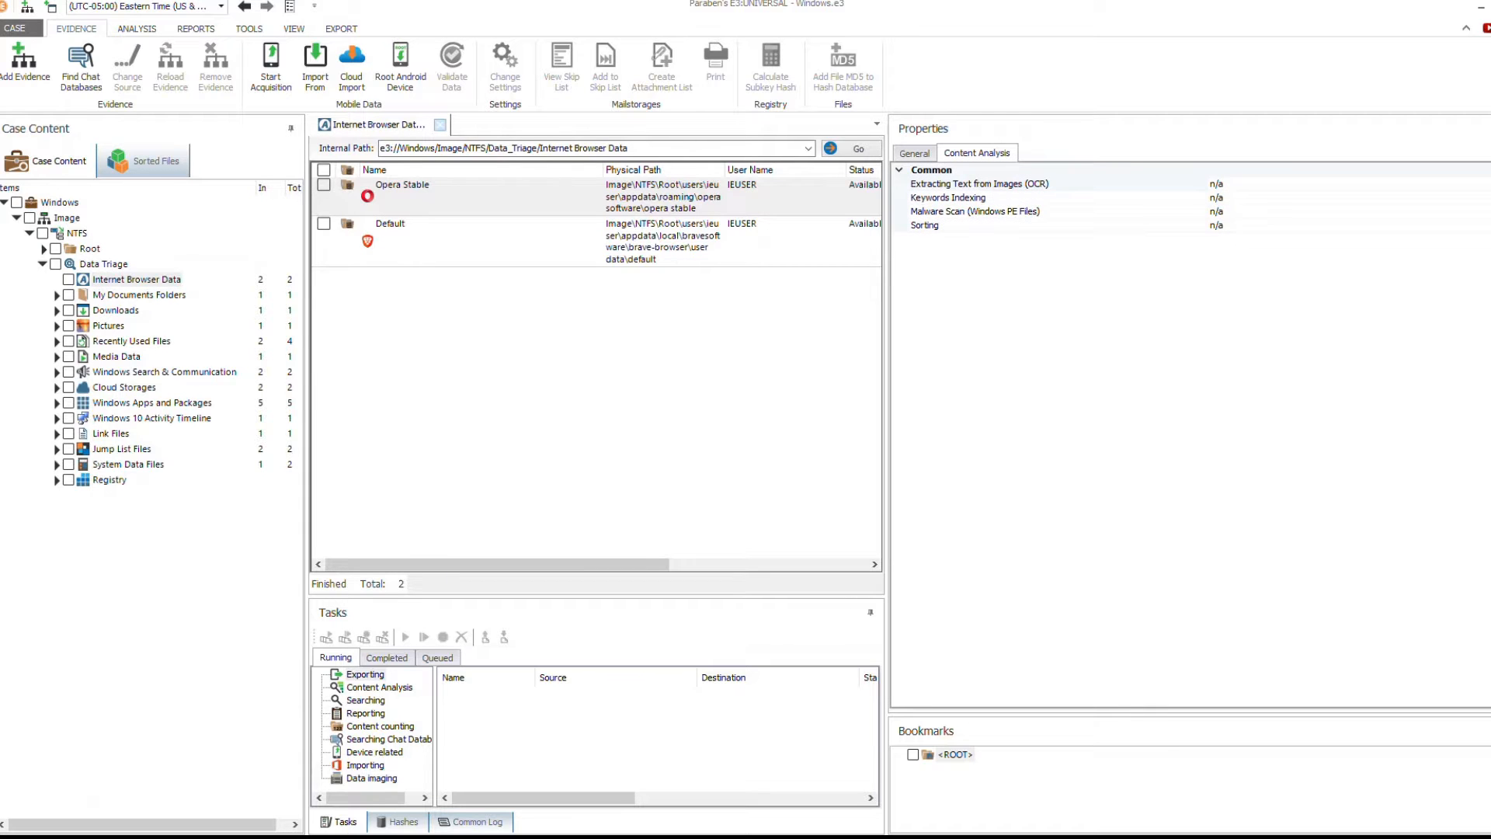
Open the Opera Stable profile and expand its Opera Browser Data categories
{"action": "left_click", "coordinate": [402, 184]}
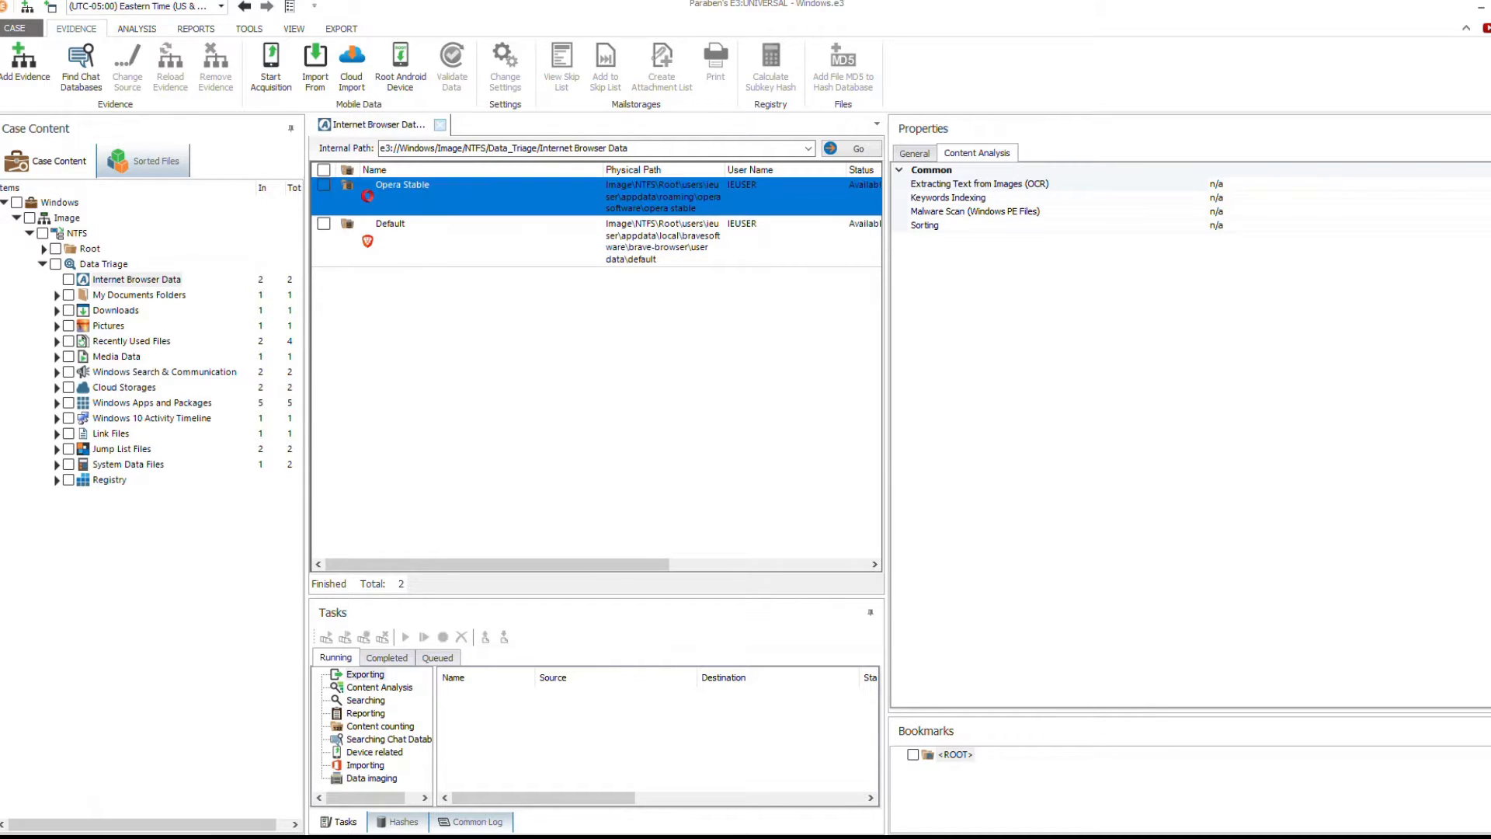
{"action": "double_click", "coordinate": [401, 184]}
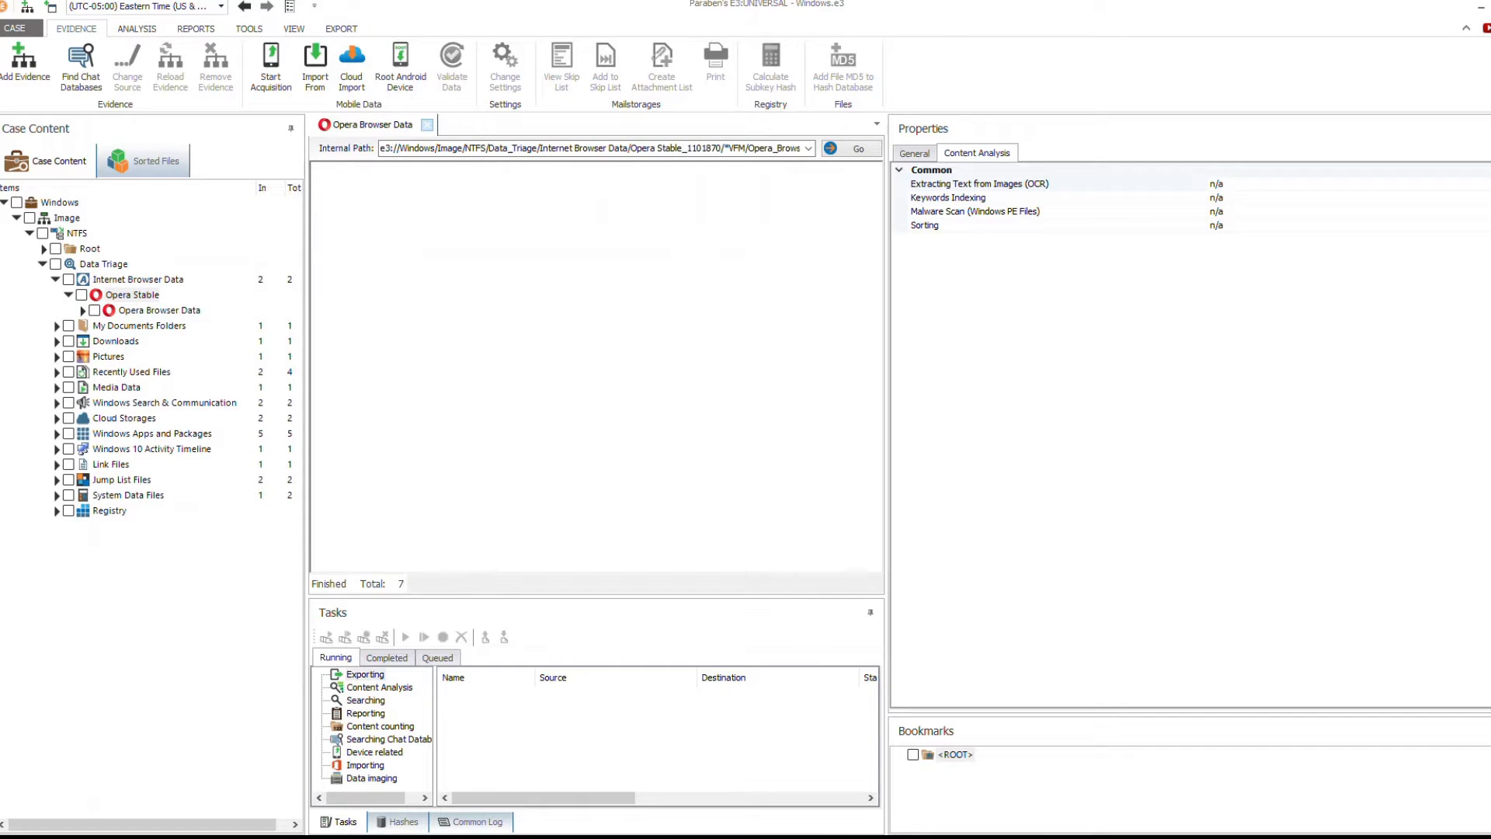
{"action": "left_click", "coordinate": [131, 294]}
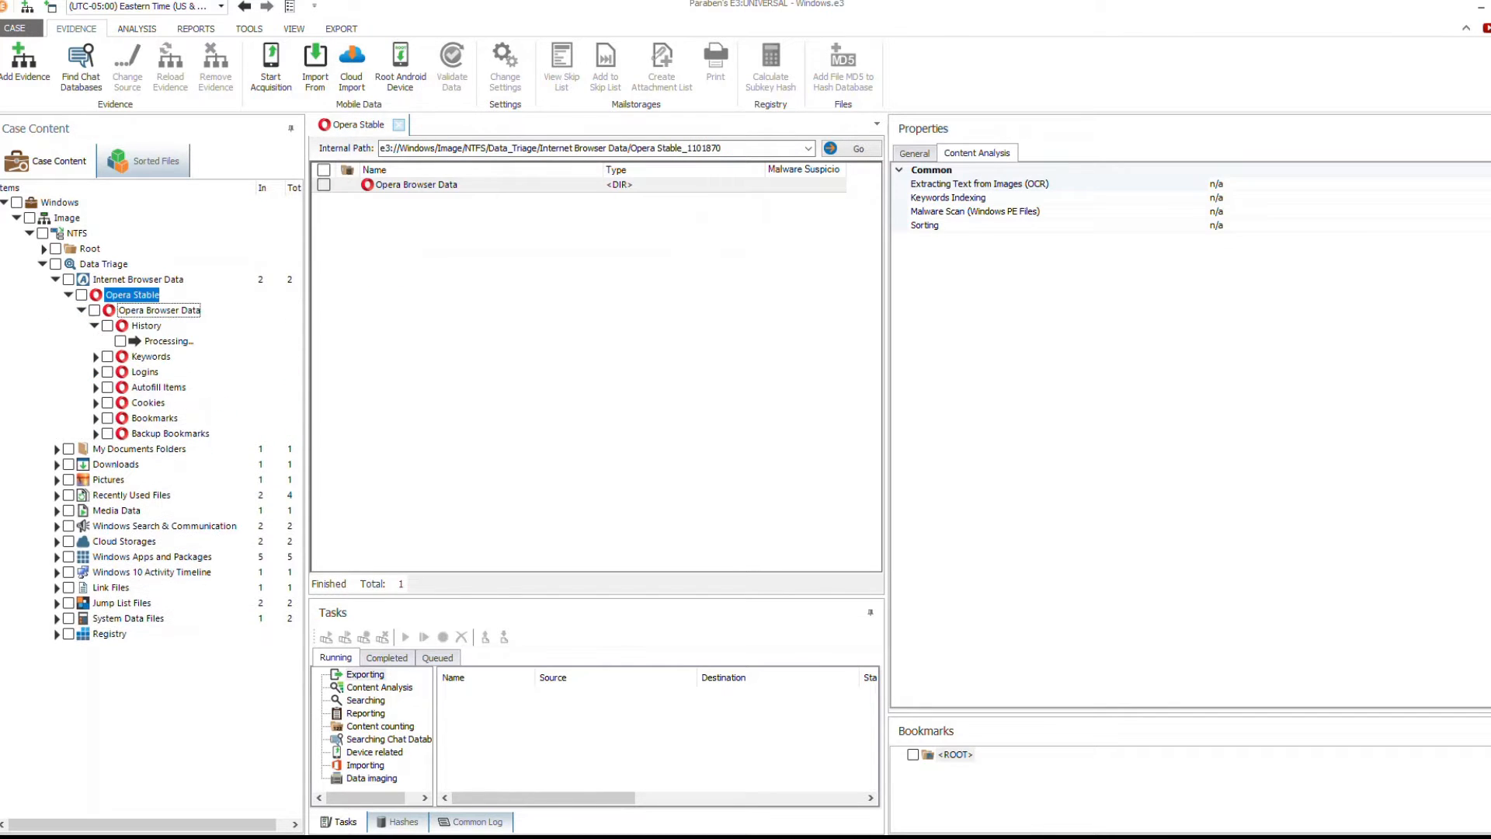
Review Opera's 19 history entries, 3 keywords, 382 cookies, empty logins and backup bookmarks; collapse Opera Stable
{"action": "left_click", "coordinate": [146, 325]}
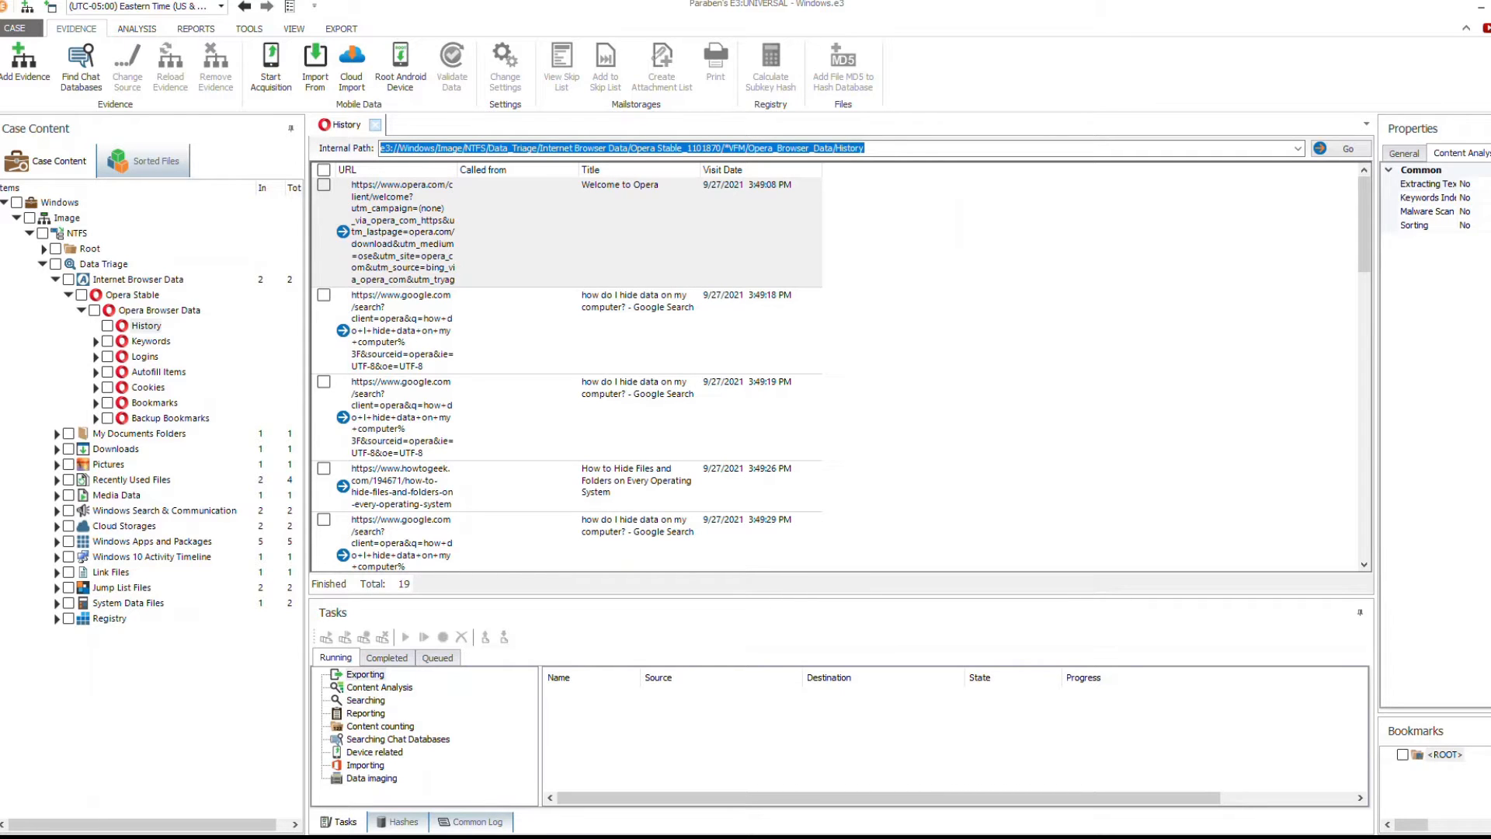
{"action": "left_click", "coordinate": [150, 341]}
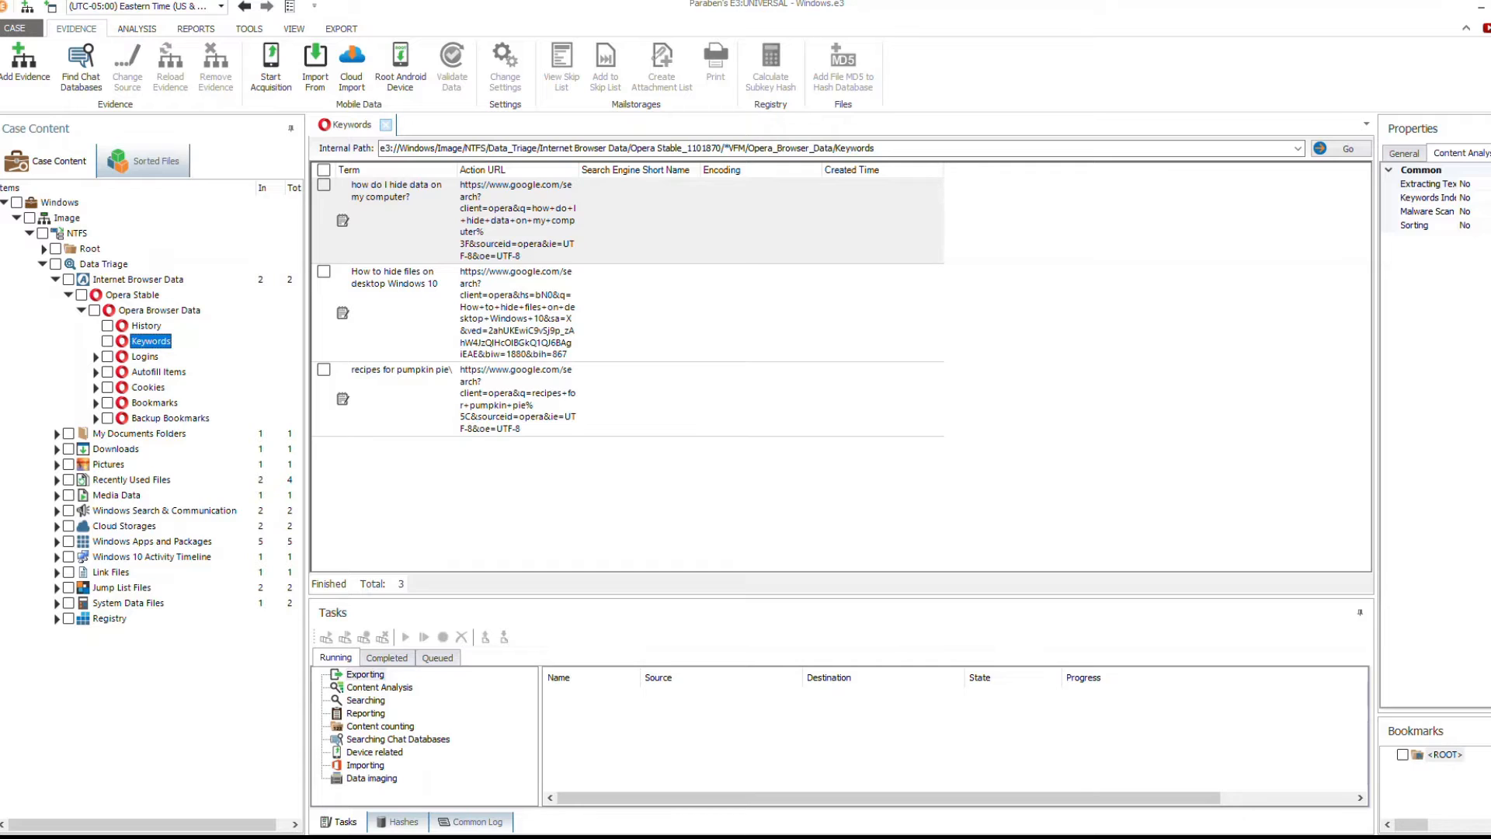
{"action": "left_click", "coordinate": [158, 371]}
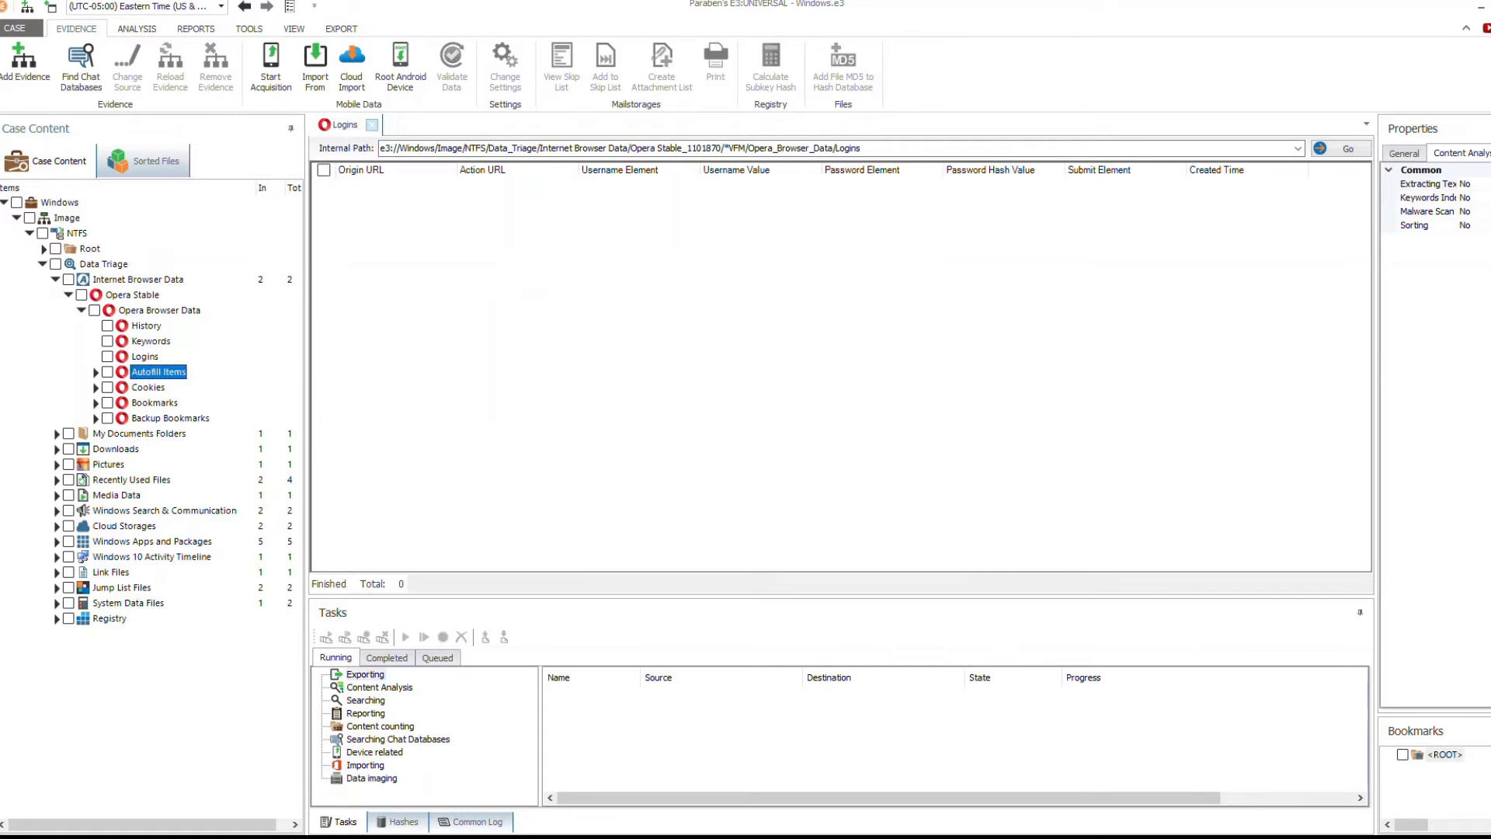
{"action": "left_click", "coordinate": [147, 386]}
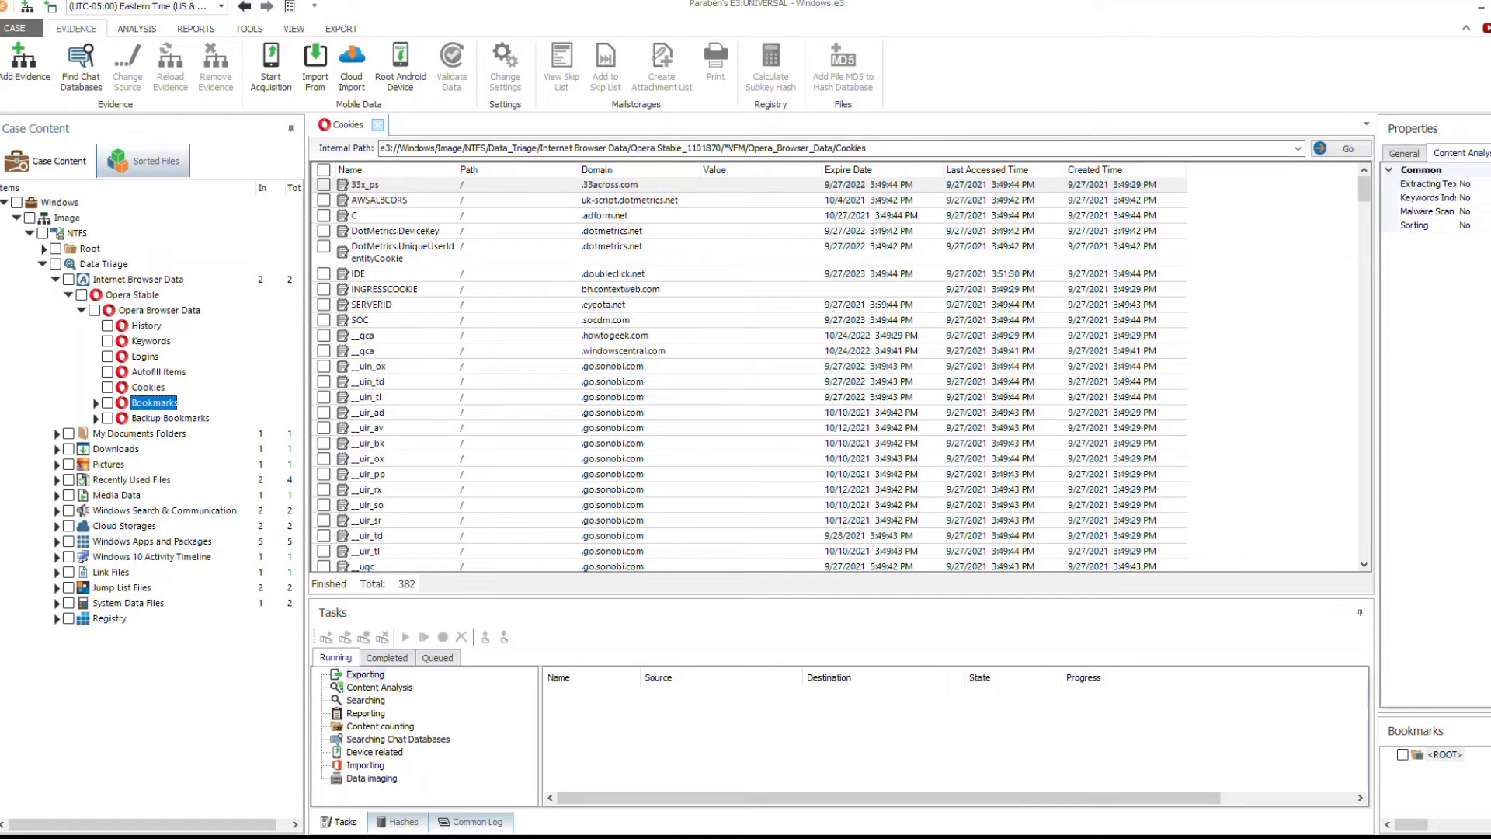
{"action": "left_click", "coordinate": [170, 418]}
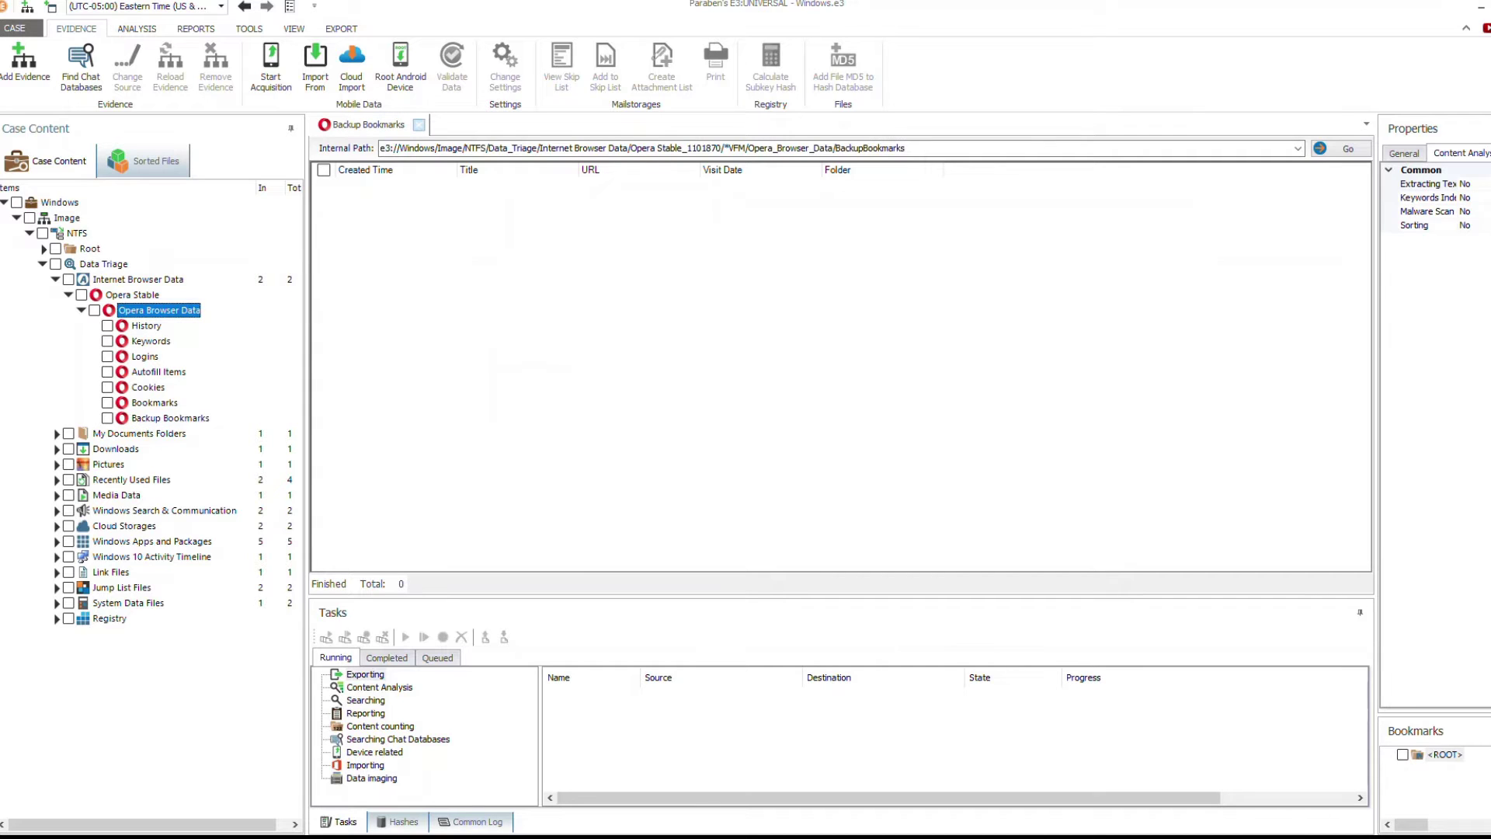
{"action": "left_click", "coordinate": [158, 309]}
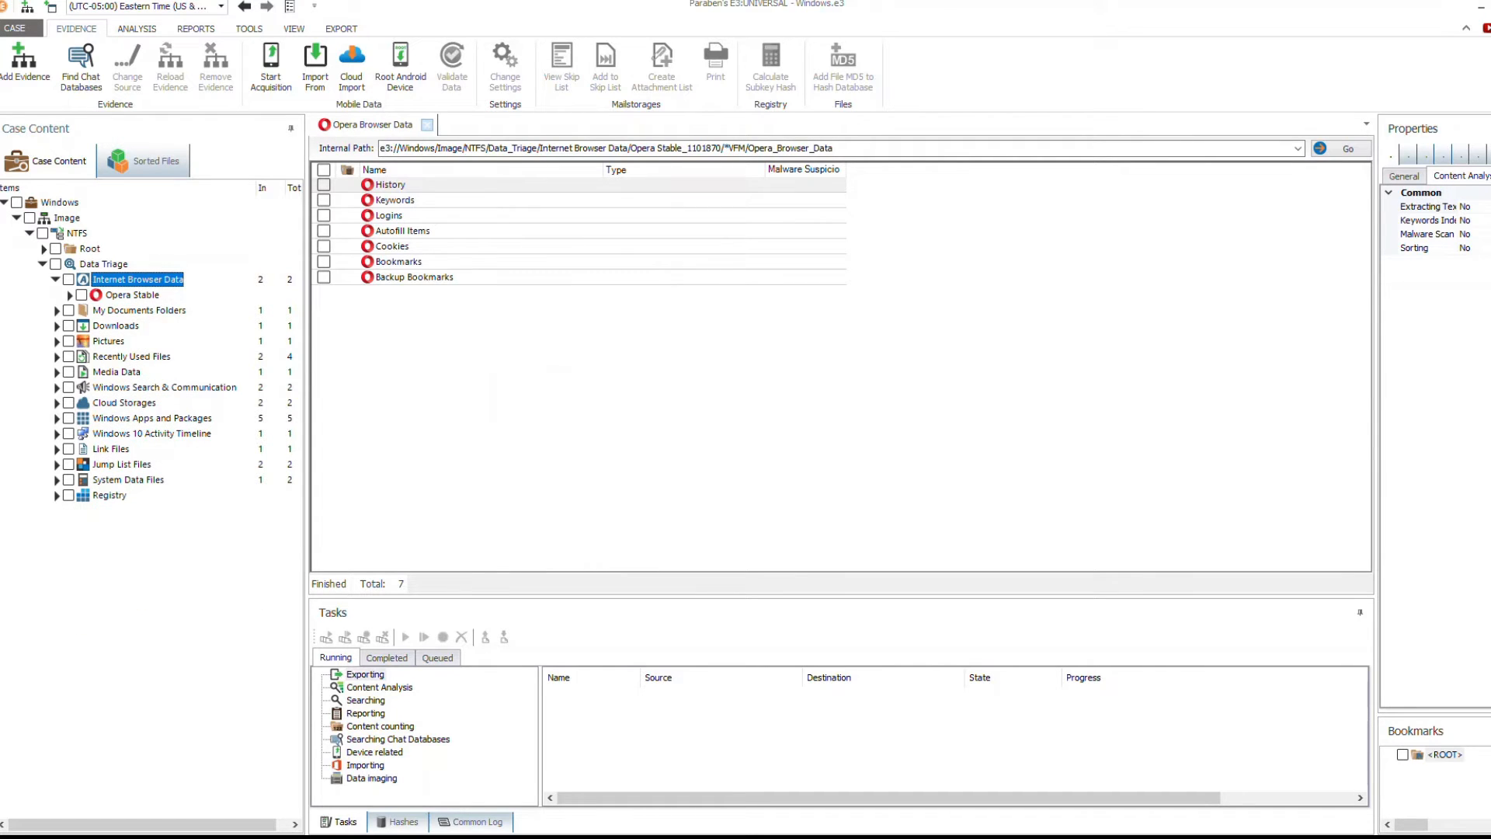
Return to the profile list, open the Brave Default profile and expand Brave Browser Data
{"action": "left_click", "coordinate": [137, 278]}
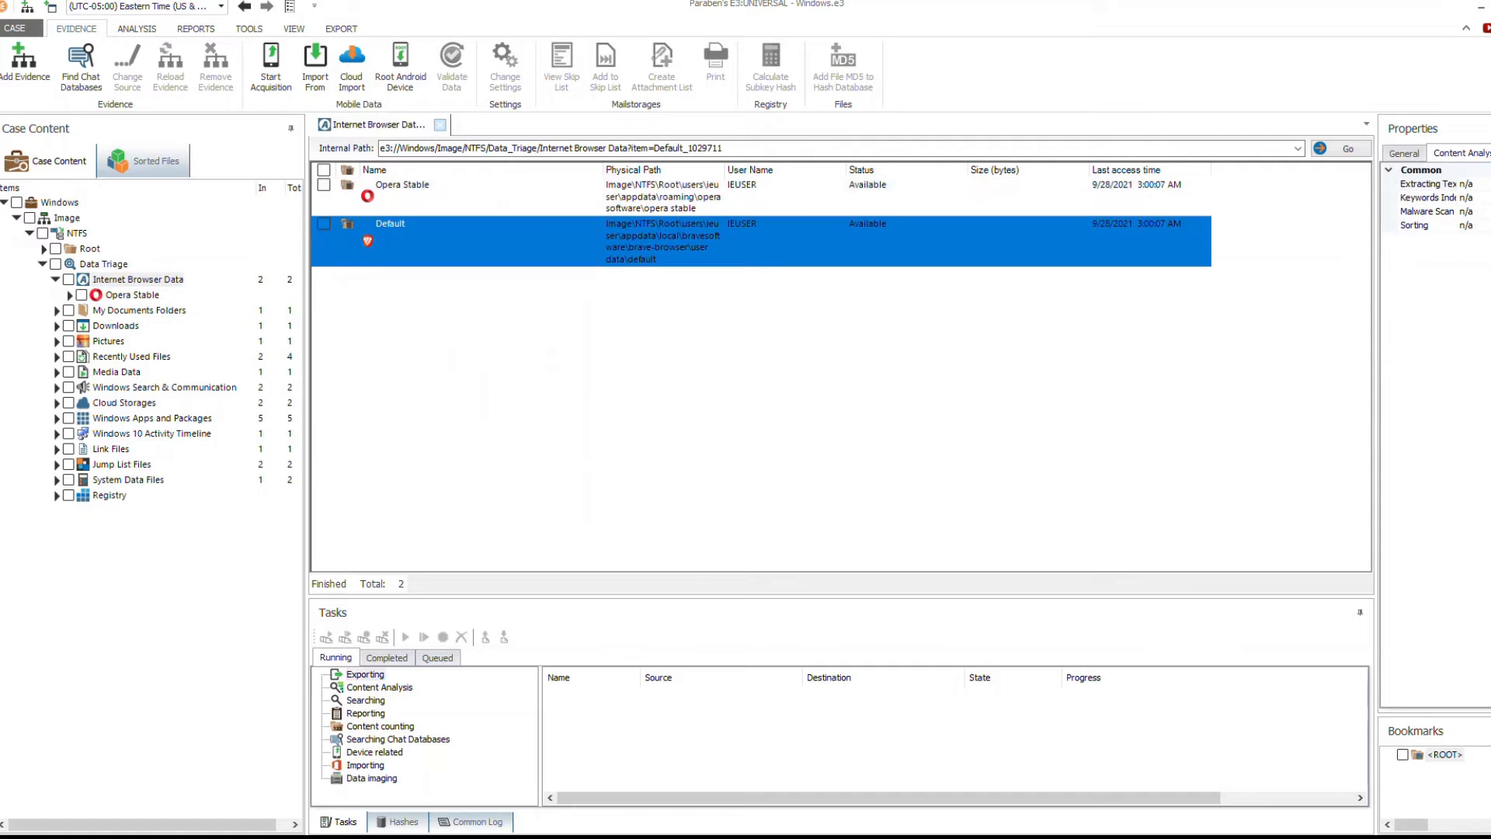
{"action": "double_click", "coordinate": [390, 223]}
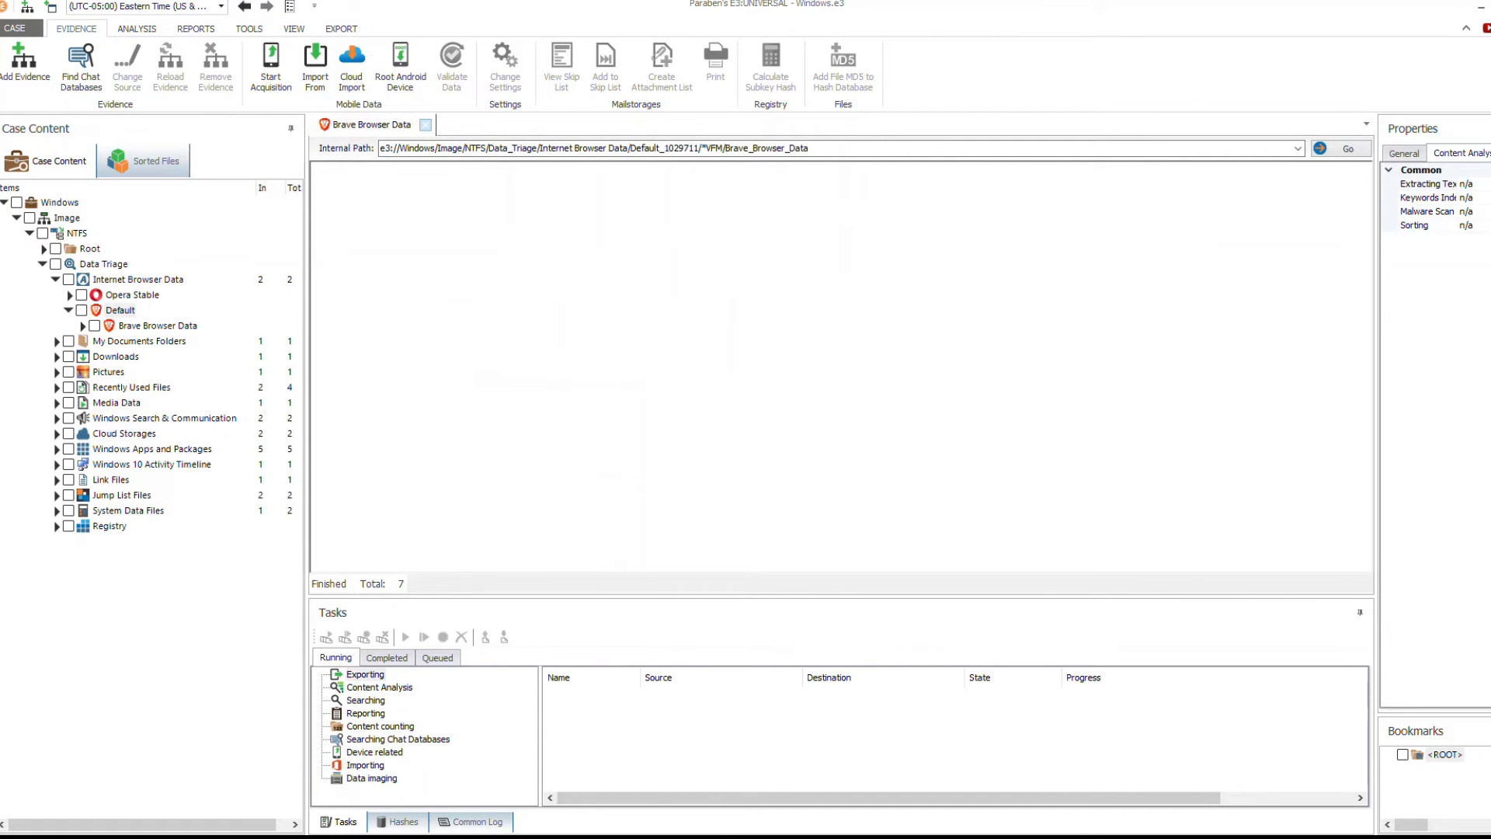
{"action": "left_click", "coordinate": [156, 325]}
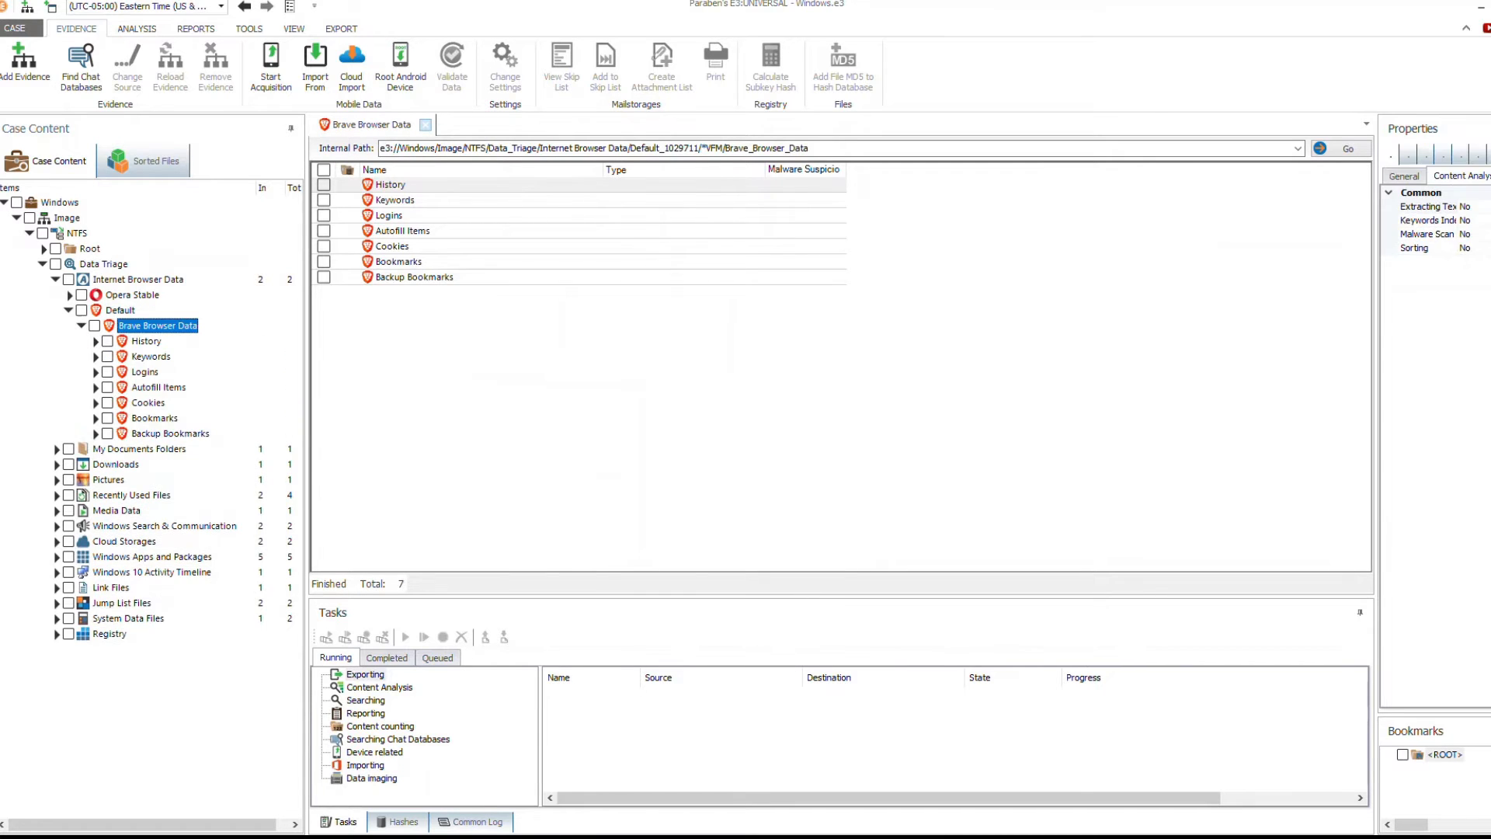
Review Brave's 18 history entries, 2 keyword searches, empty logins and autofill items
{"action": "left_click", "coordinate": [146, 341]}
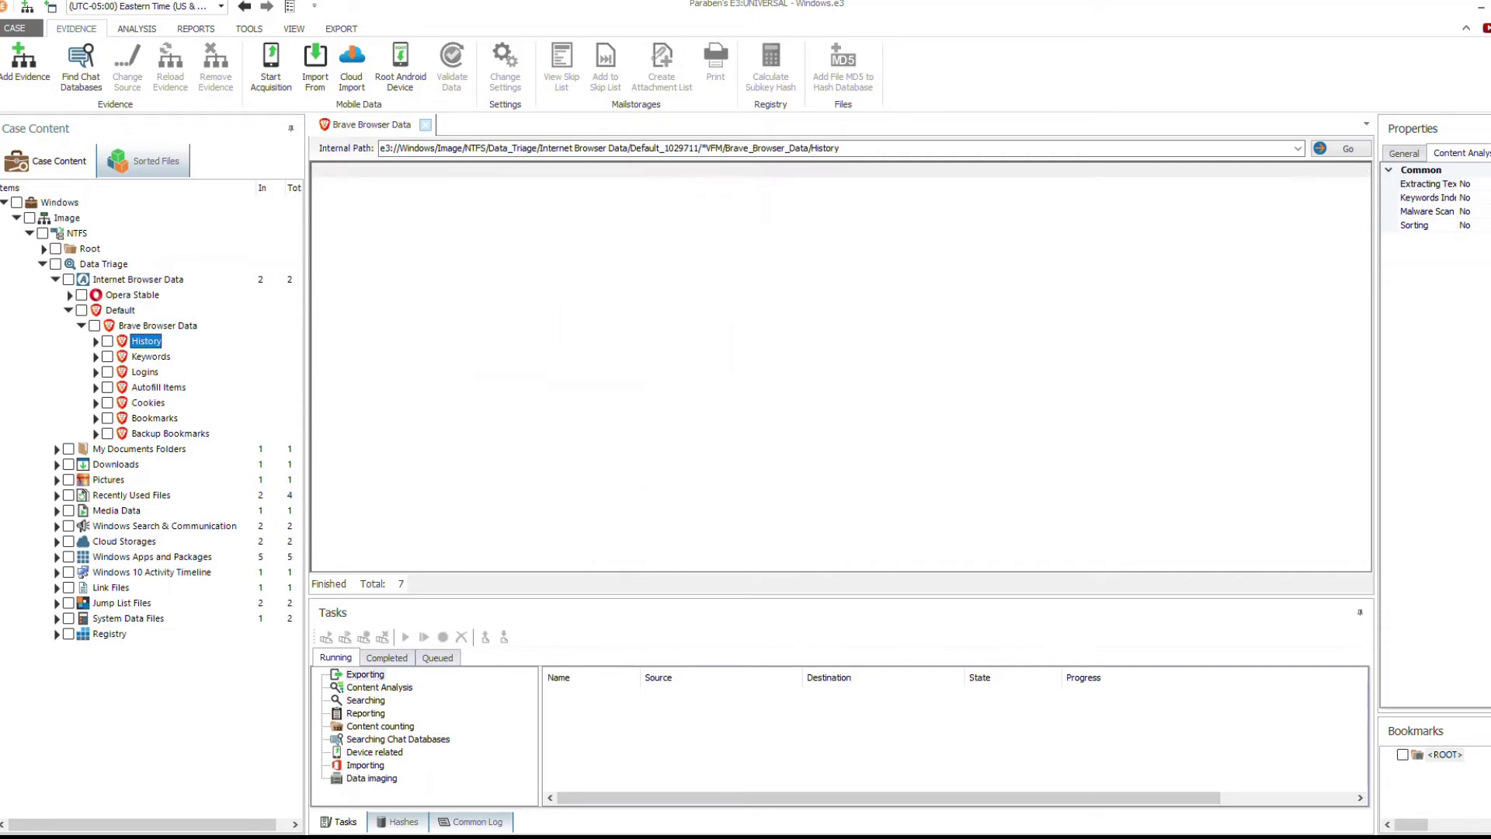
{"action": "left_click", "coordinate": [146, 341]}
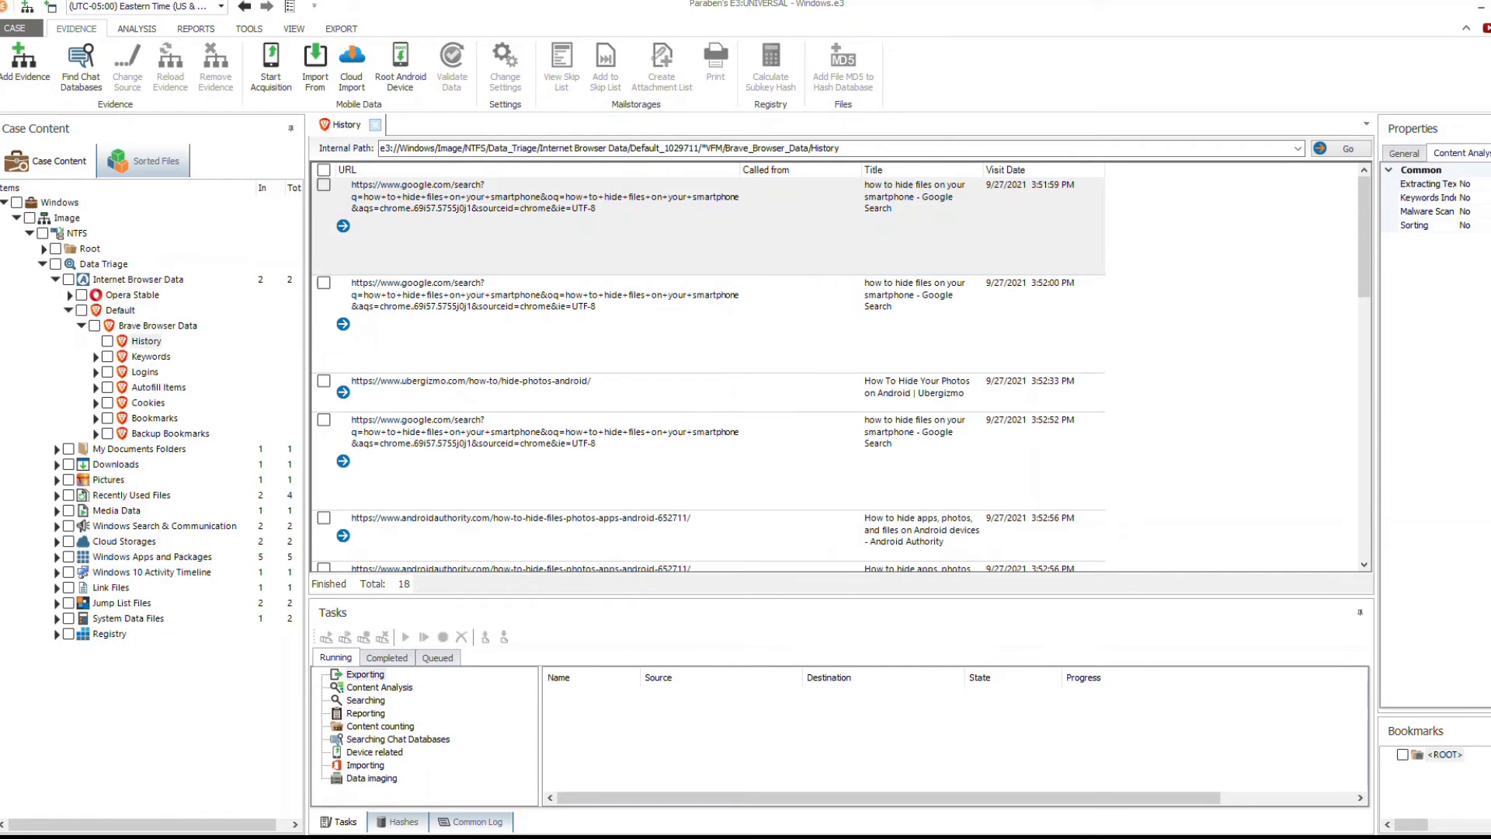
{"action": "left_click", "coordinate": [150, 356]}
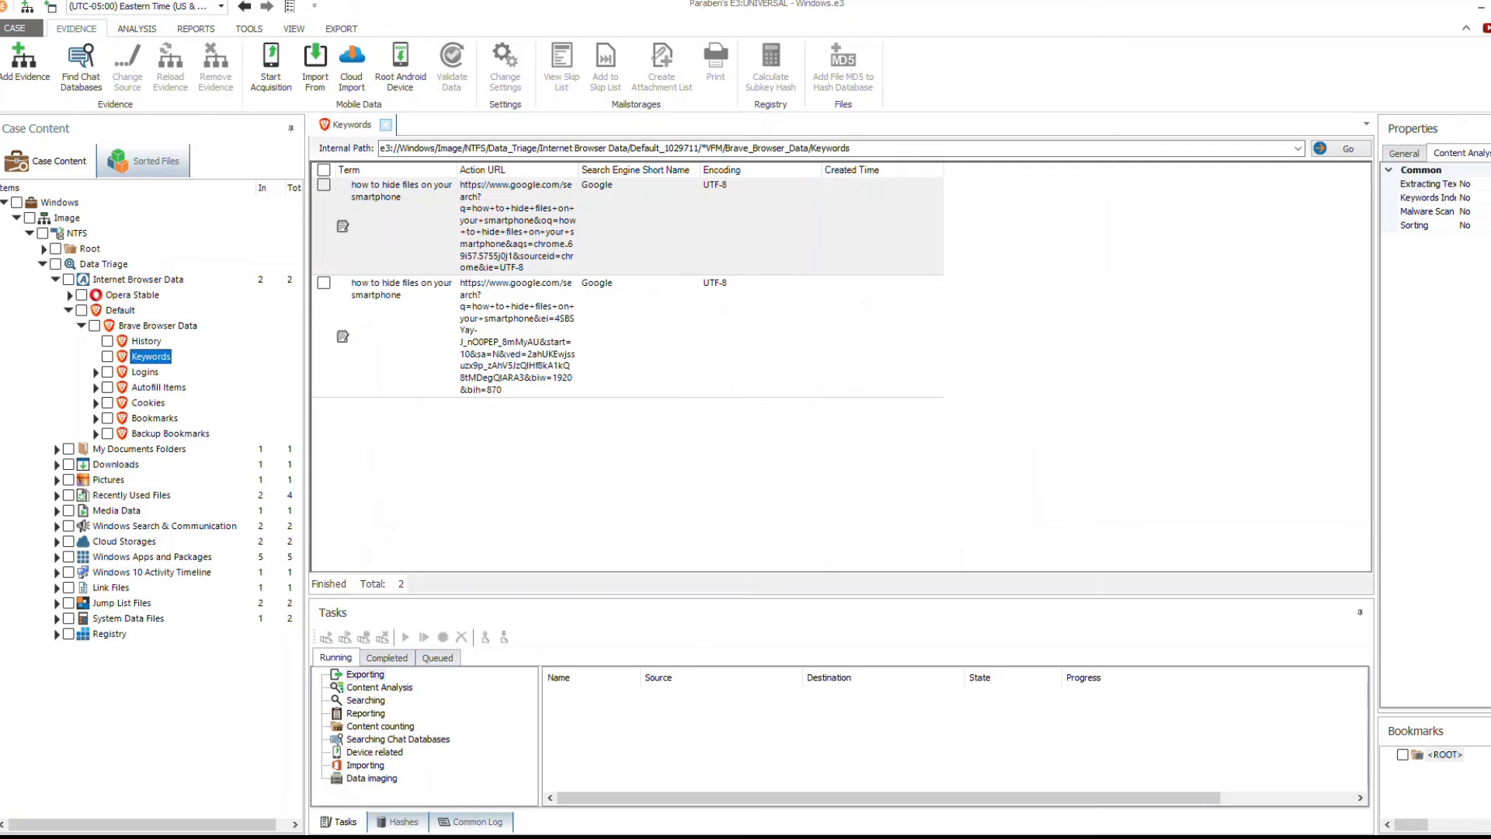
{"action": "left_click", "coordinate": [144, 371]}
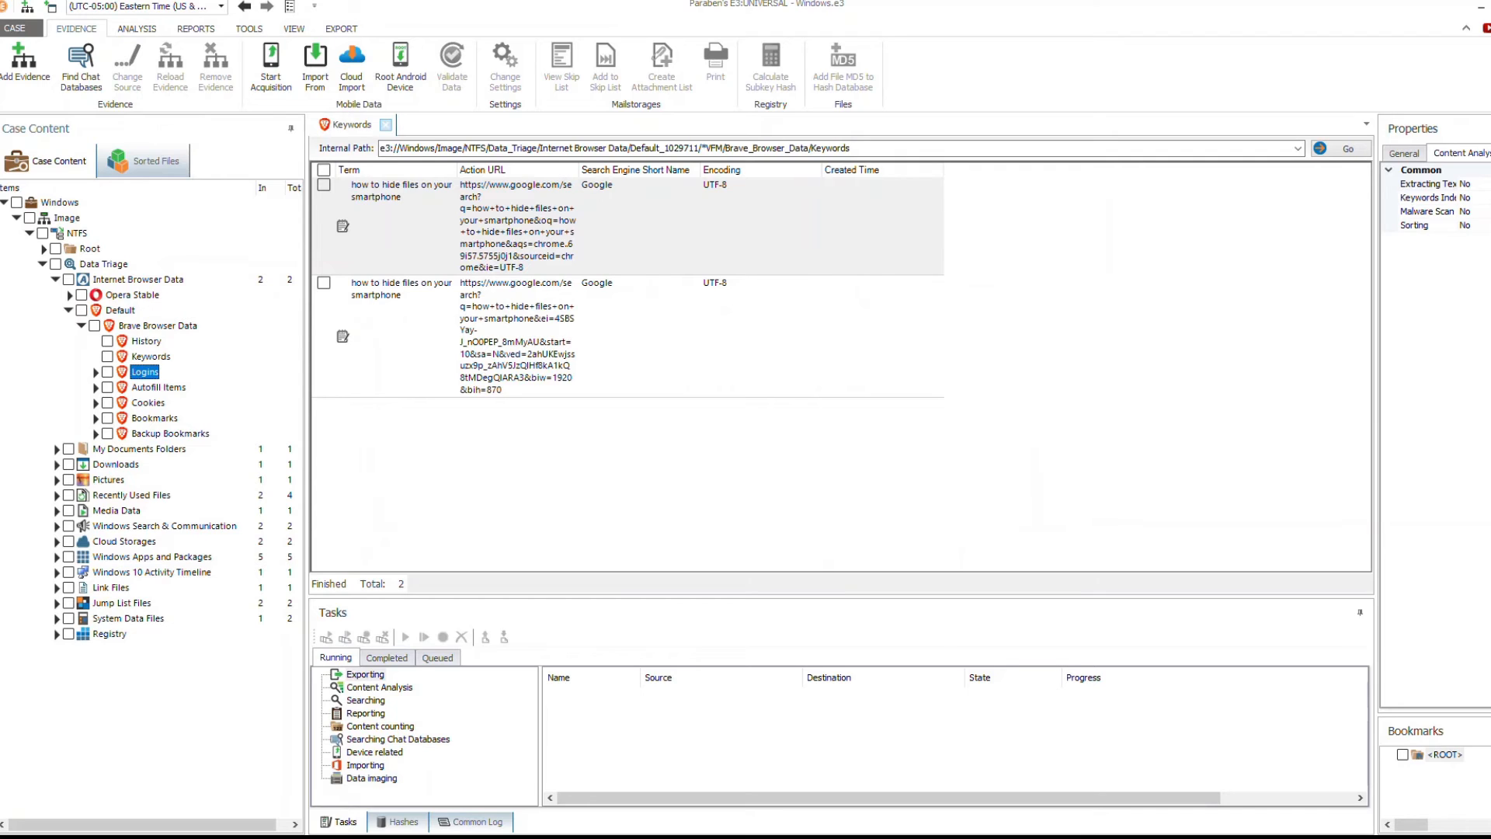
{"action": "left_click", "coordinate": [158, 387]}
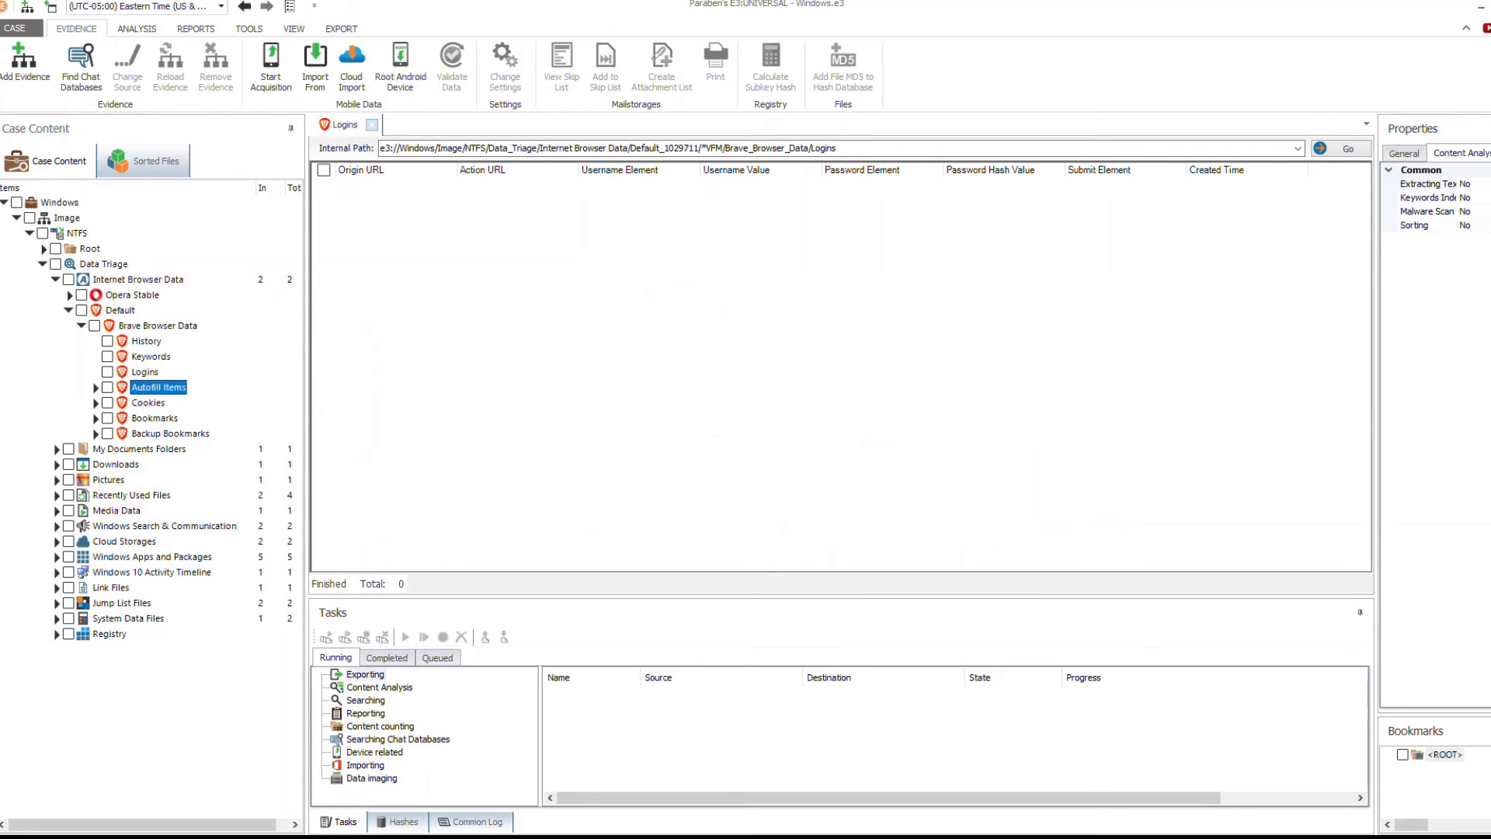
Check Brave's 13 cookies, then show and collapse the Default profile folder
{"action": "left_click", "coordinate": [148, 402]}
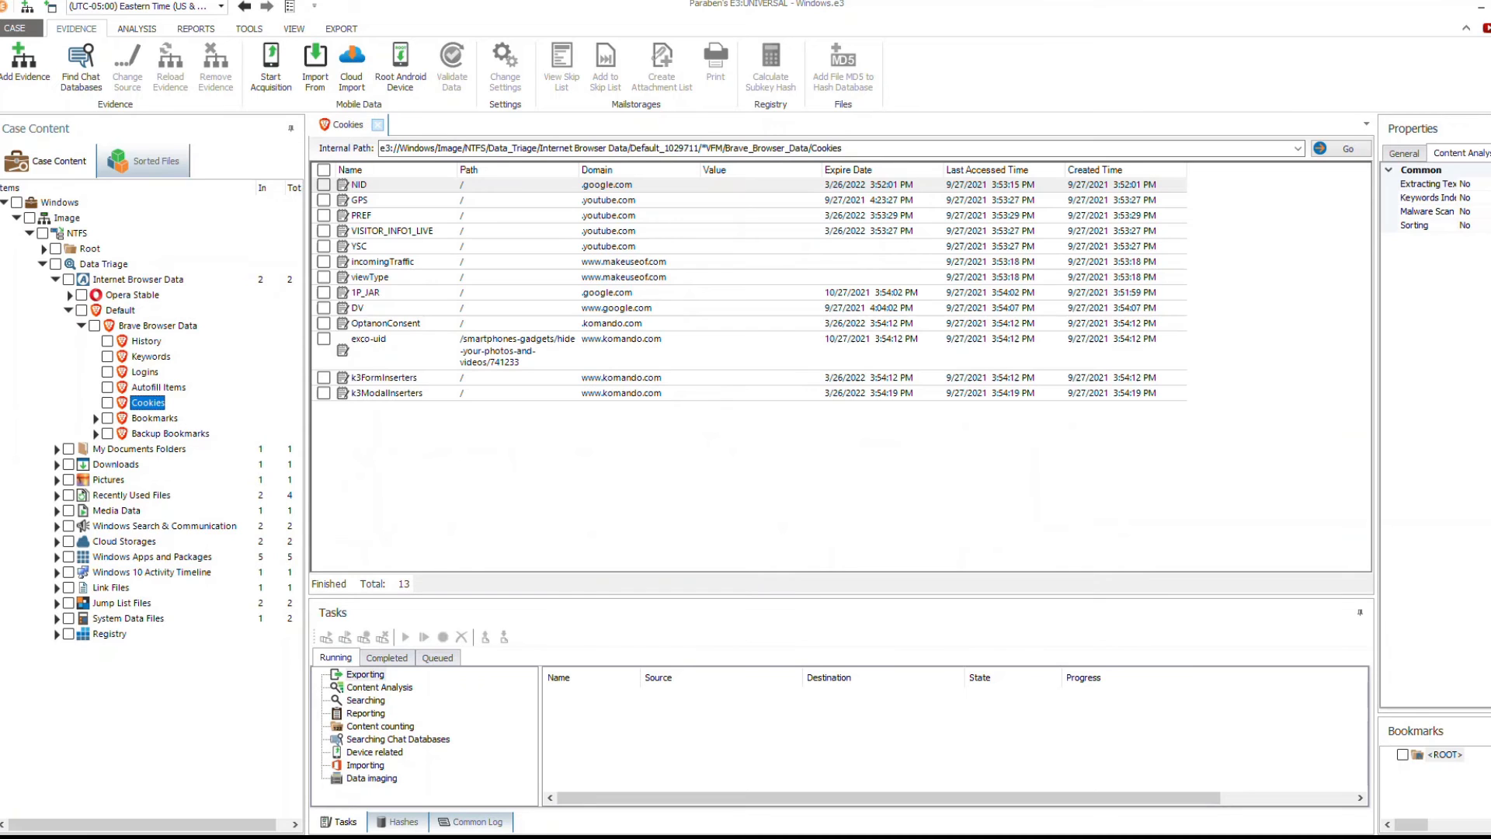
{"action": "left_click", "coordinate": [154, 417]}
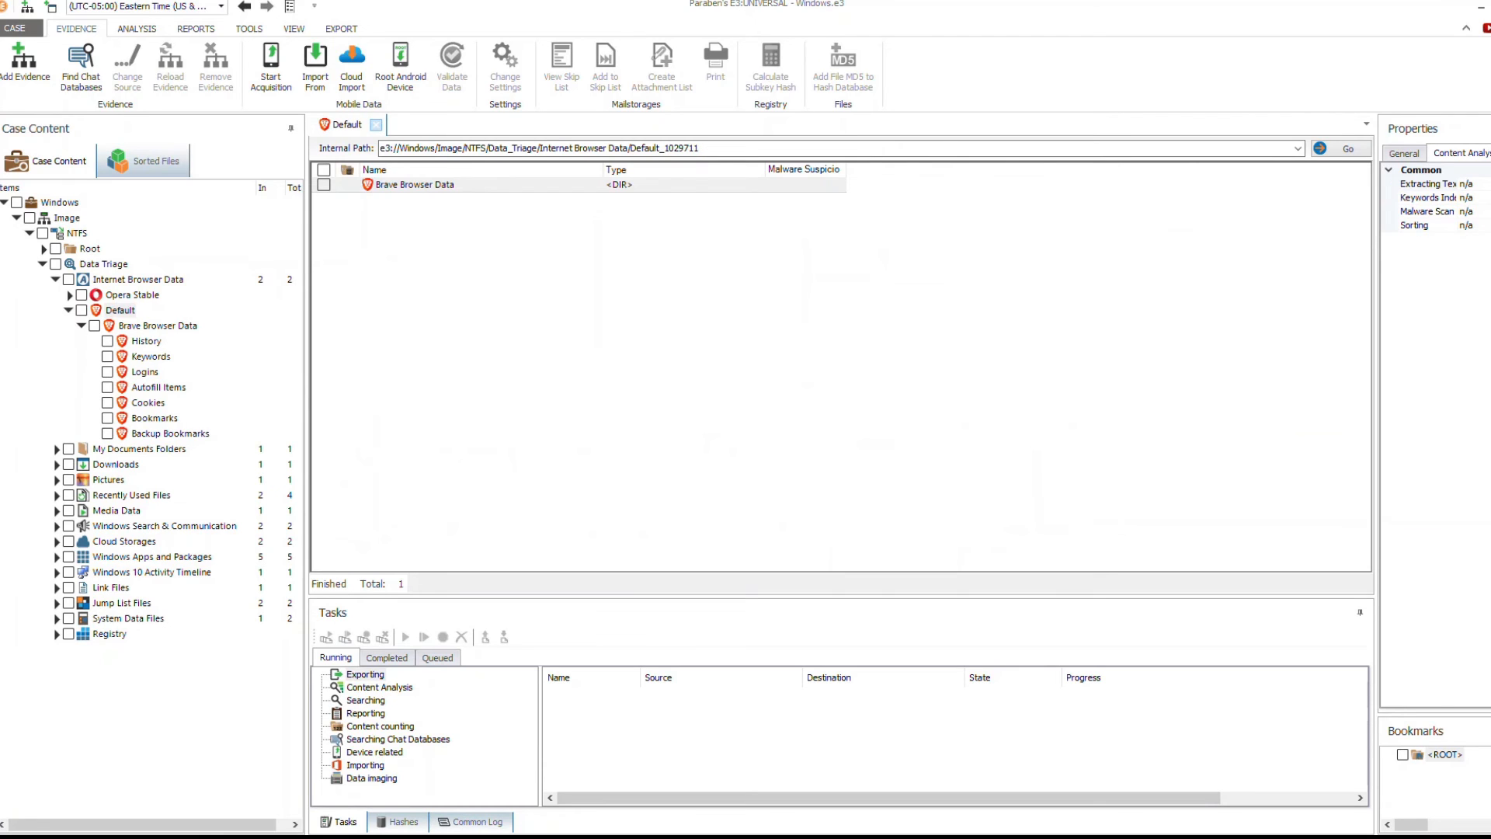
{"action": "left_click", "coordinate": [81, 310]}
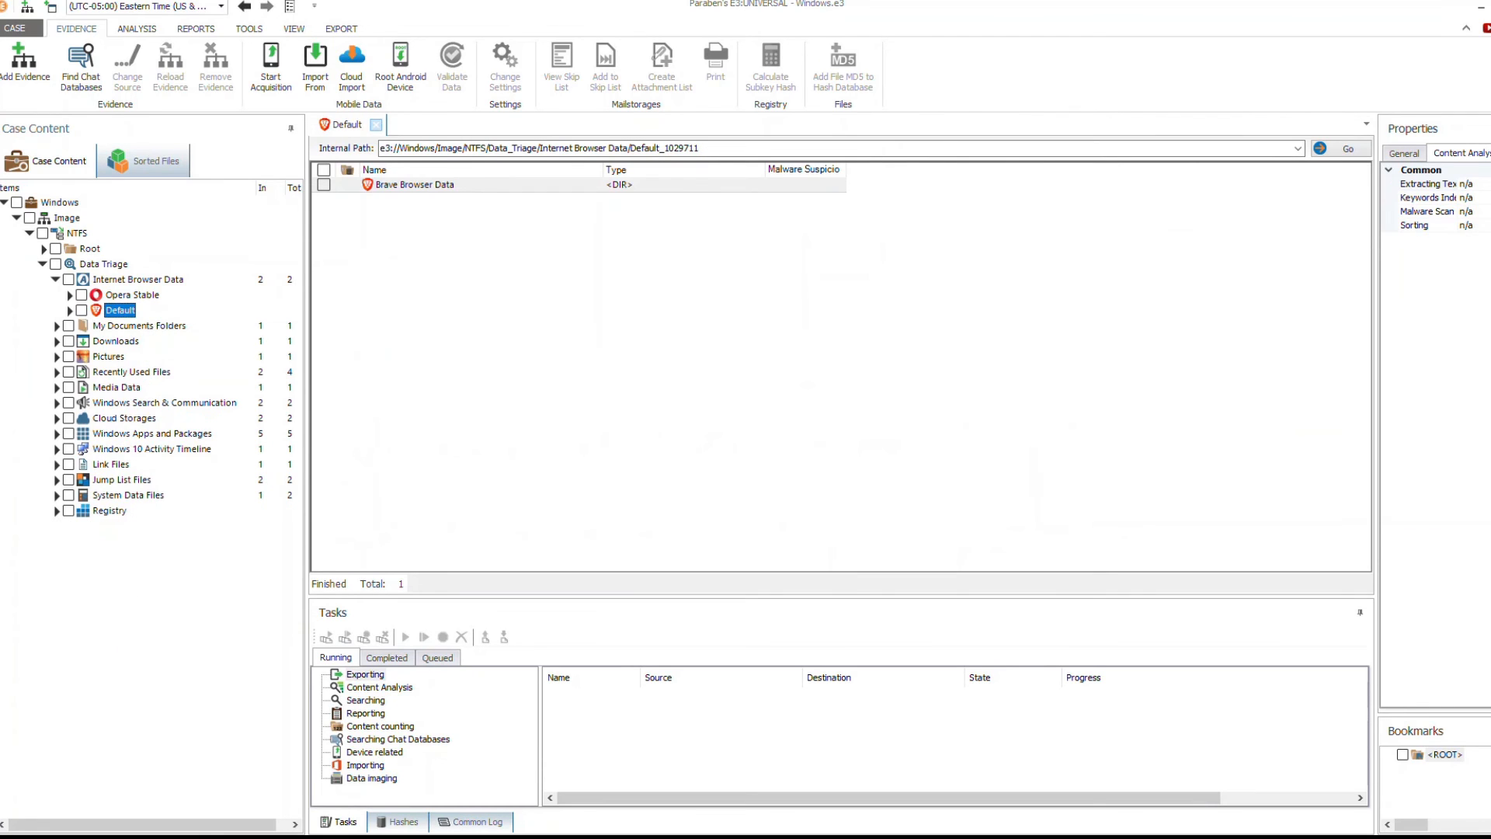